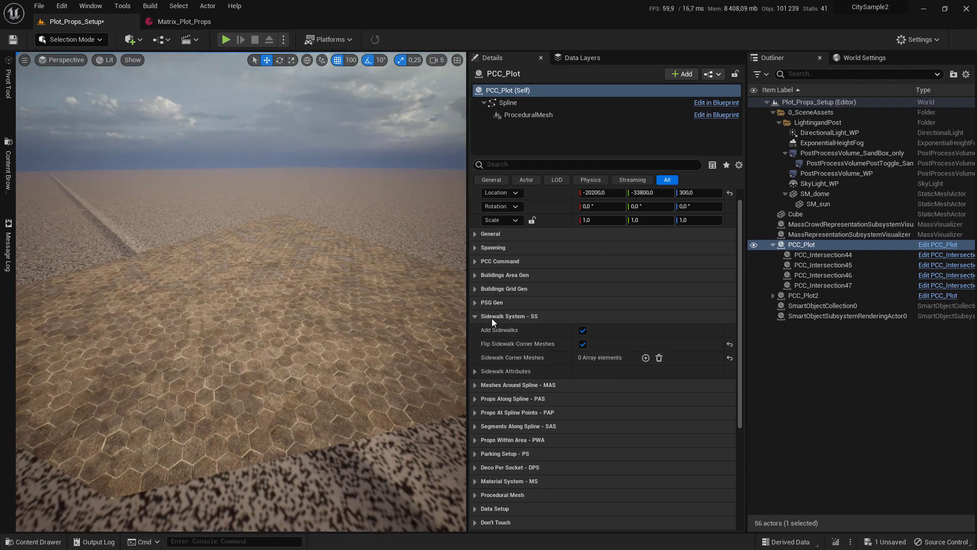
# Add the first Sidewalk Corner Meshes entry on PCC_Plot and expand Index [0].
pyautogui.click(646, 357)
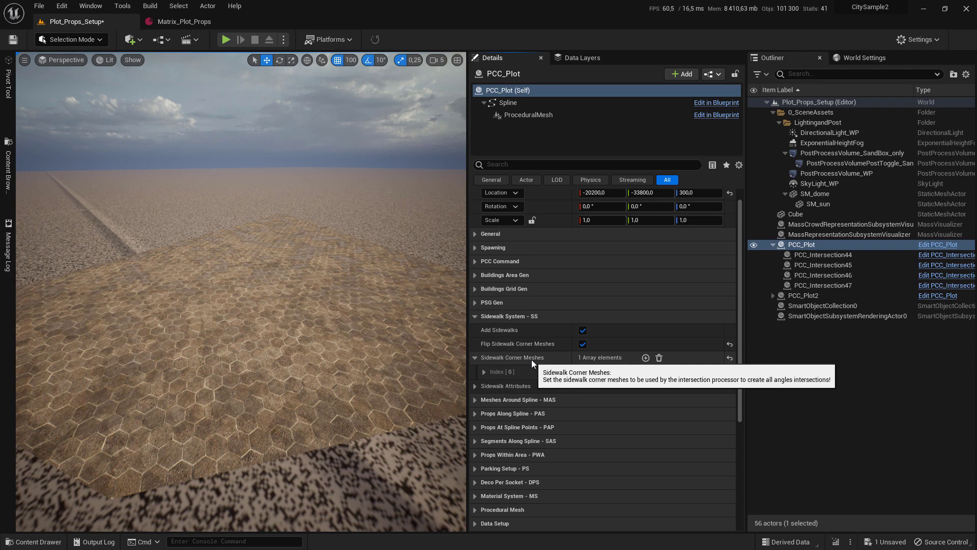
pyautogui.click(485, 371)
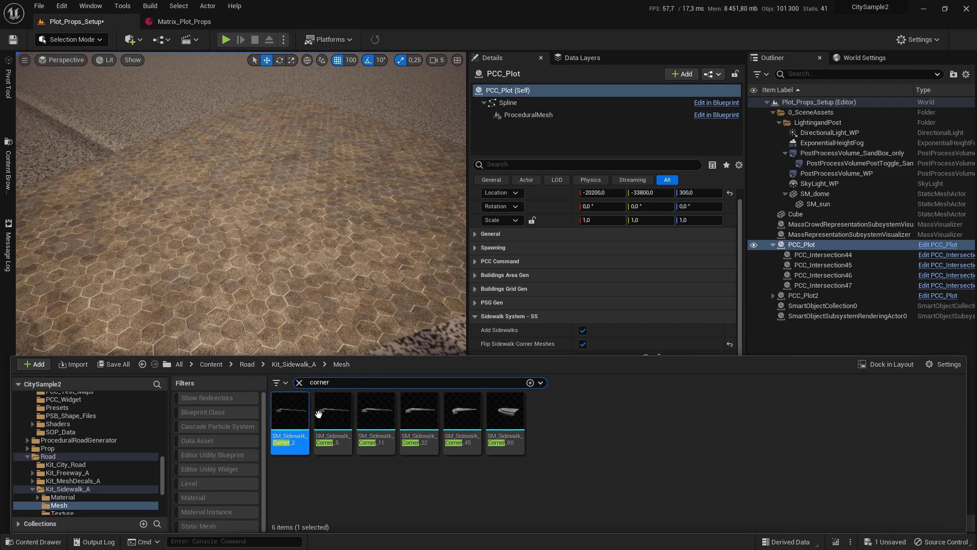
pyautogui.moveTo(506, 414)
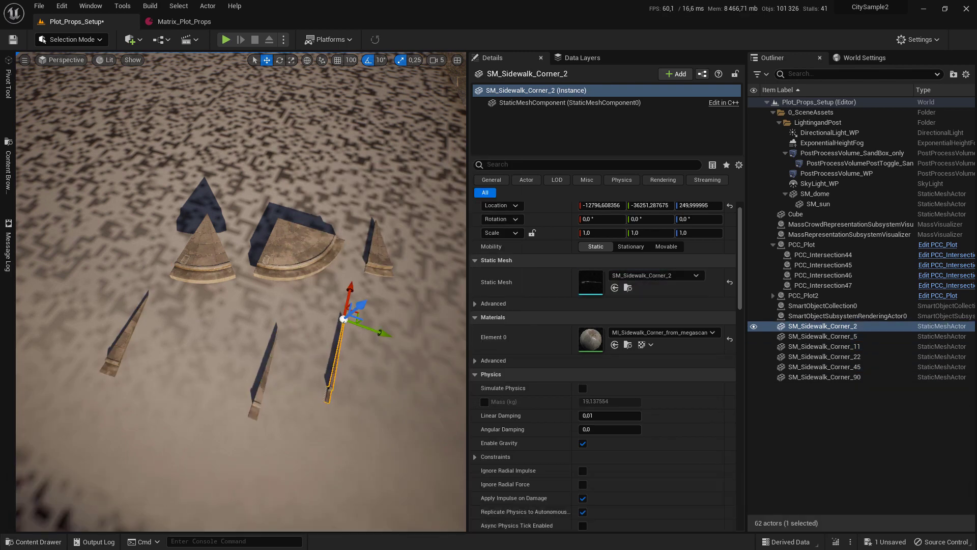
# Select the placed corner pieces in the level, including the 2-degree corner, to inspect them.
pyautogui.click(824, 377)
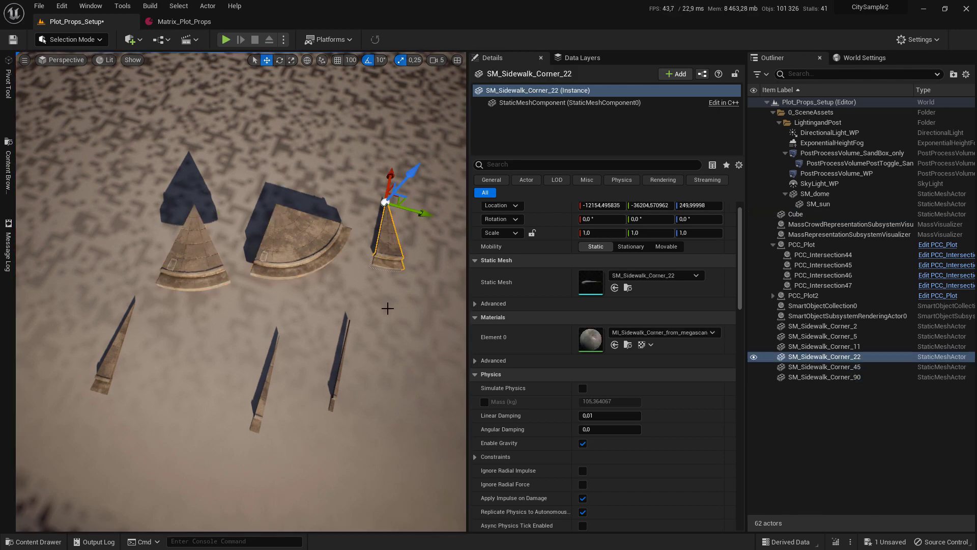
pyautogui.click(823, 325)
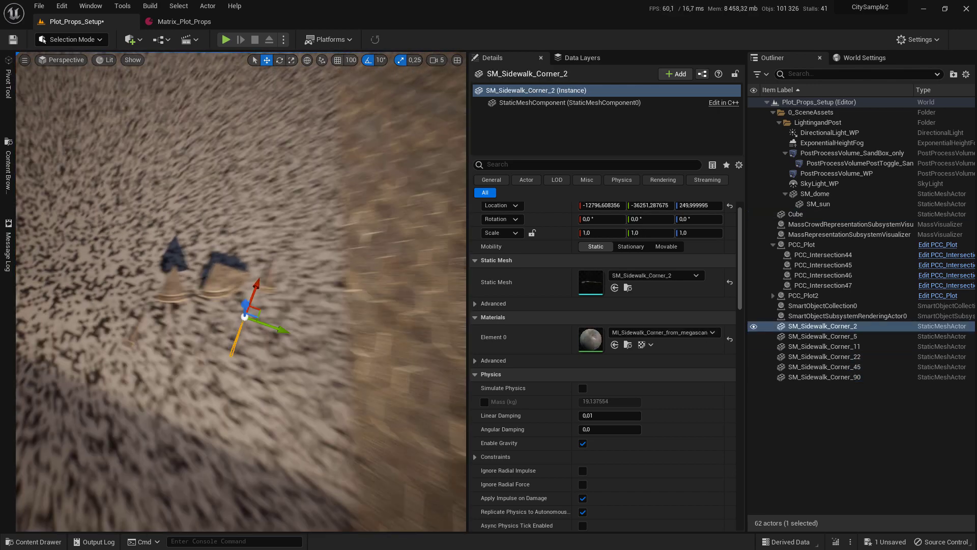
pyautogui.click(801, 244)
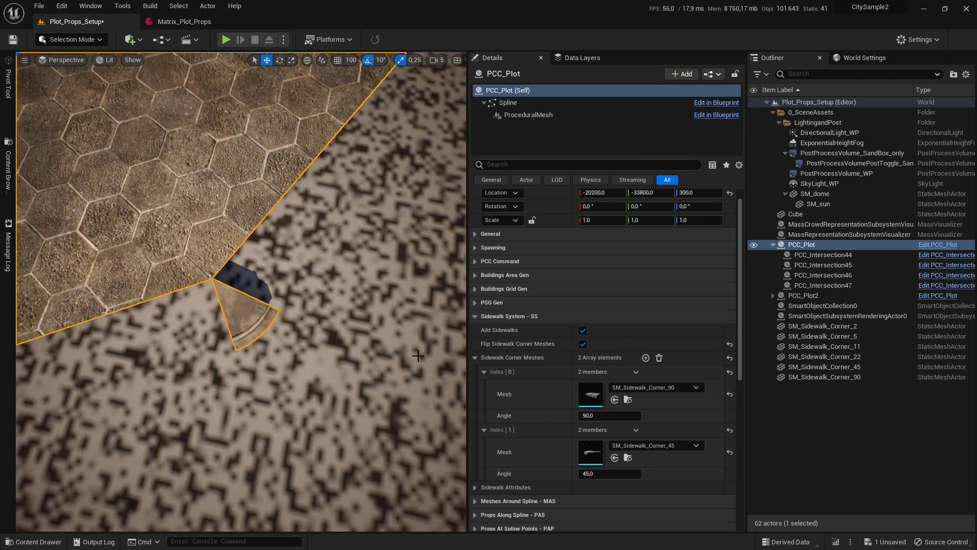
# Add a third corner entry holding SM_Sidewalk_Corner_22 at angle 22.
pyautogui.click(646, 357)
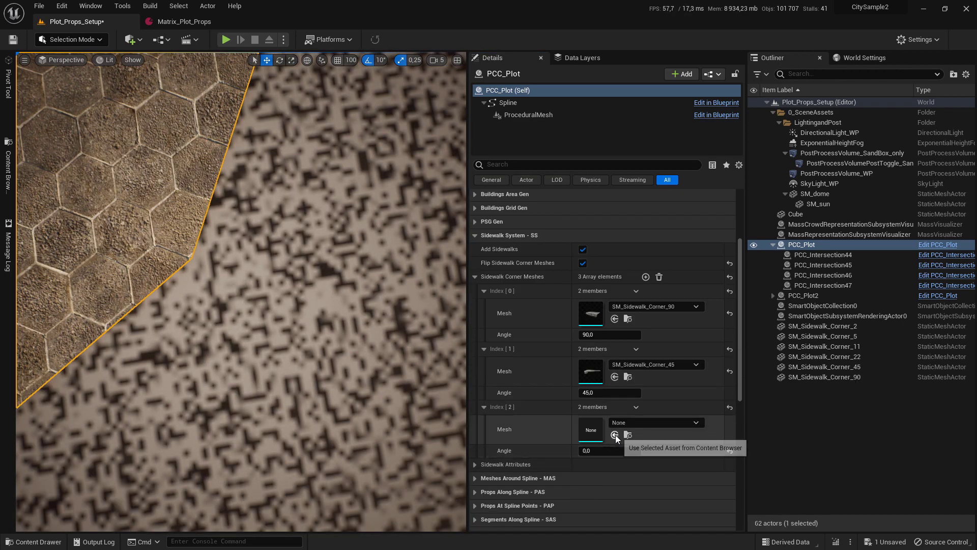
pyautogui.click(614, 435)
pyautogui.write('22')
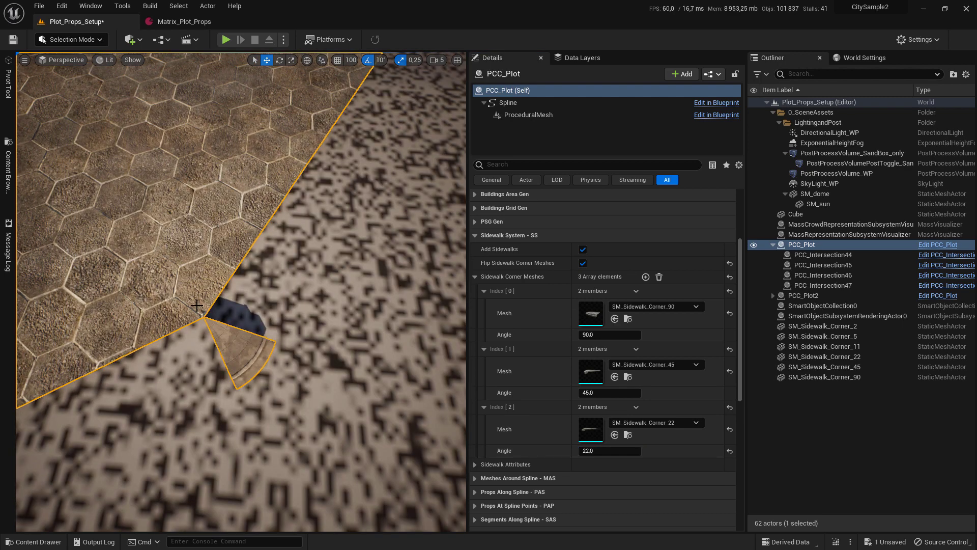
pyautogui.click(34, 540)
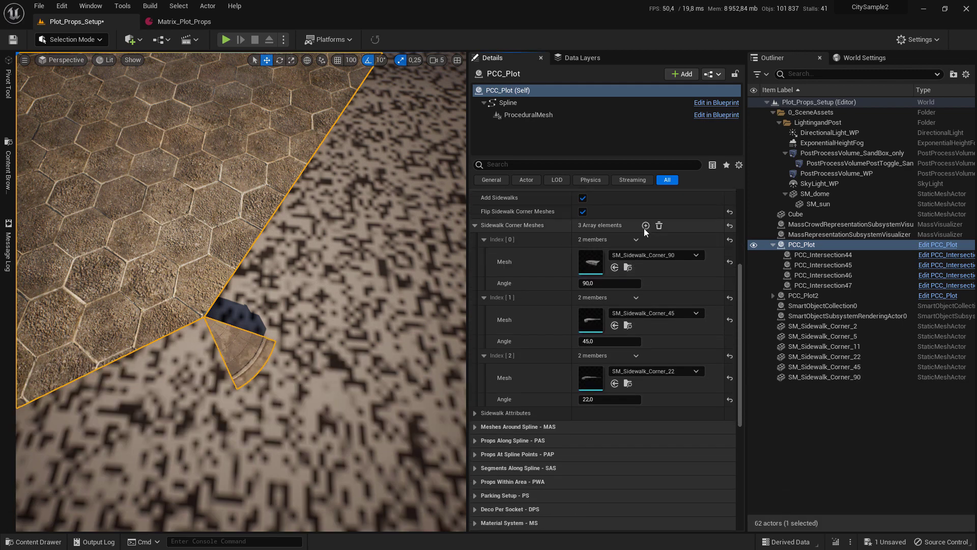
# Add entries for SM_Sidewalk_Corner_11 at angle 11 and Corner_5 at 5, plus an expanded sixth entry.
pyautogui.click(645, 225)
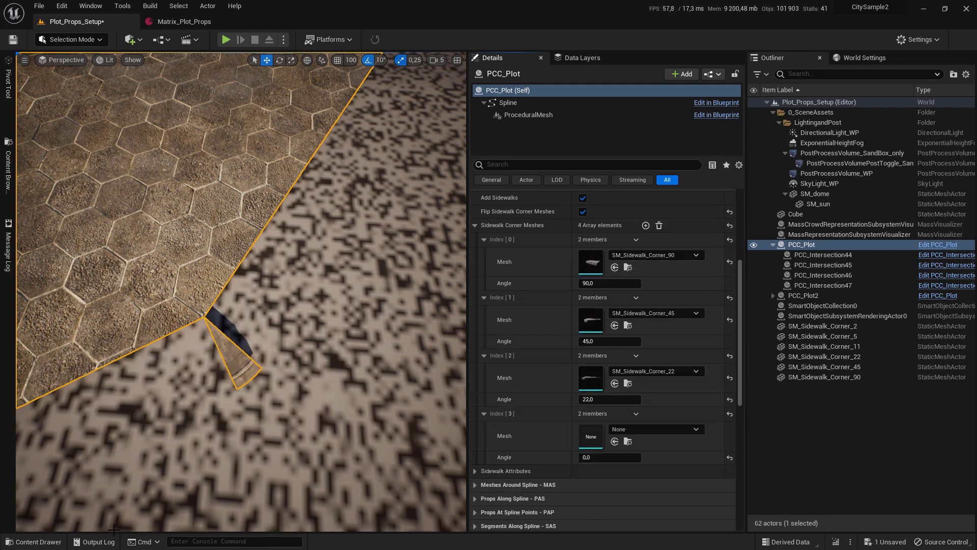
pyautogui.click(375, 423)
pyautogui.write('11')
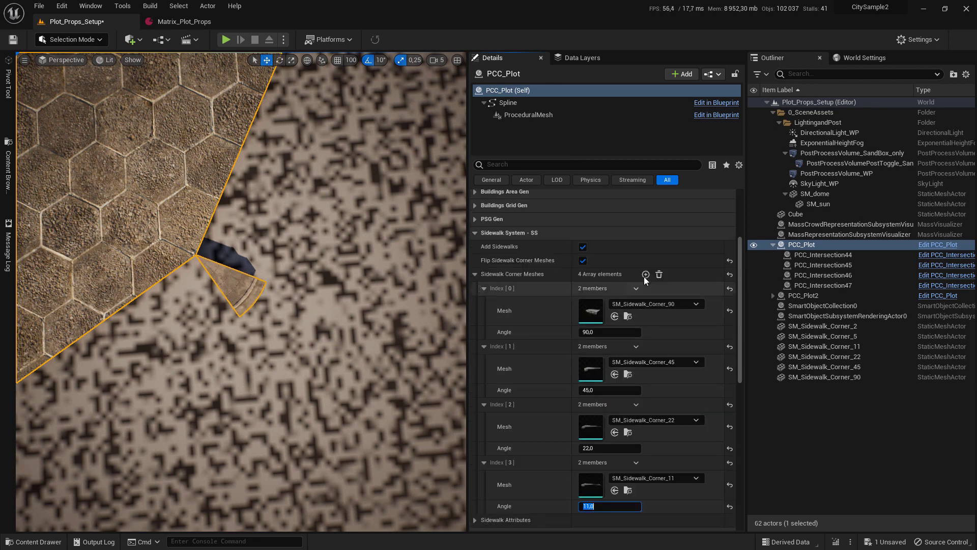
pyautogui.click(646, 274)
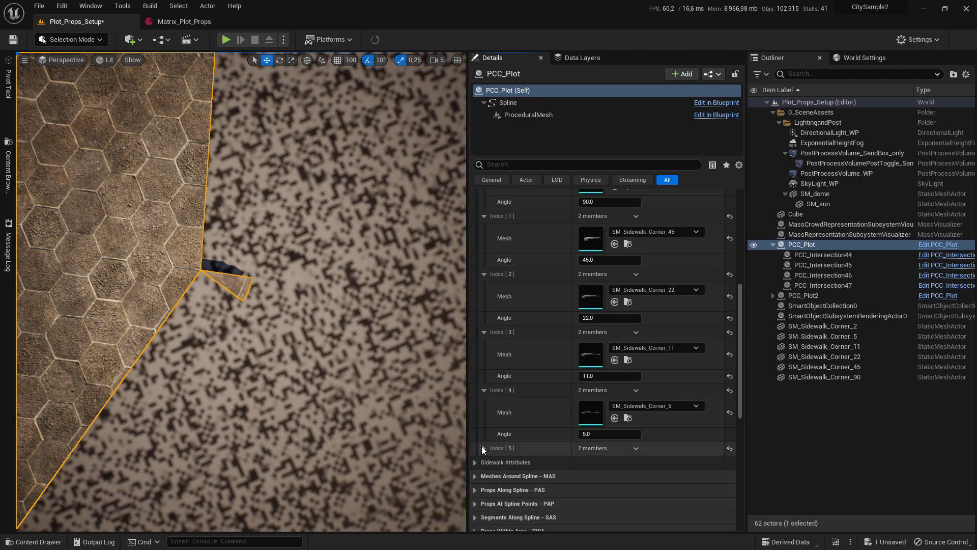
pyautogui.click(33, 541)
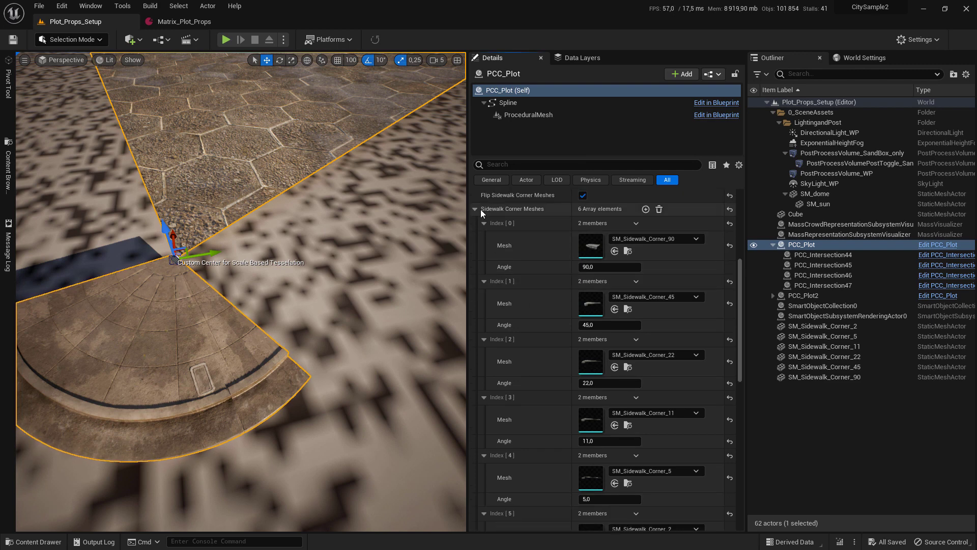
# Collapse the Sidewalk Corner Meshes array after saving the level.
pyautogui.click(476, 209)
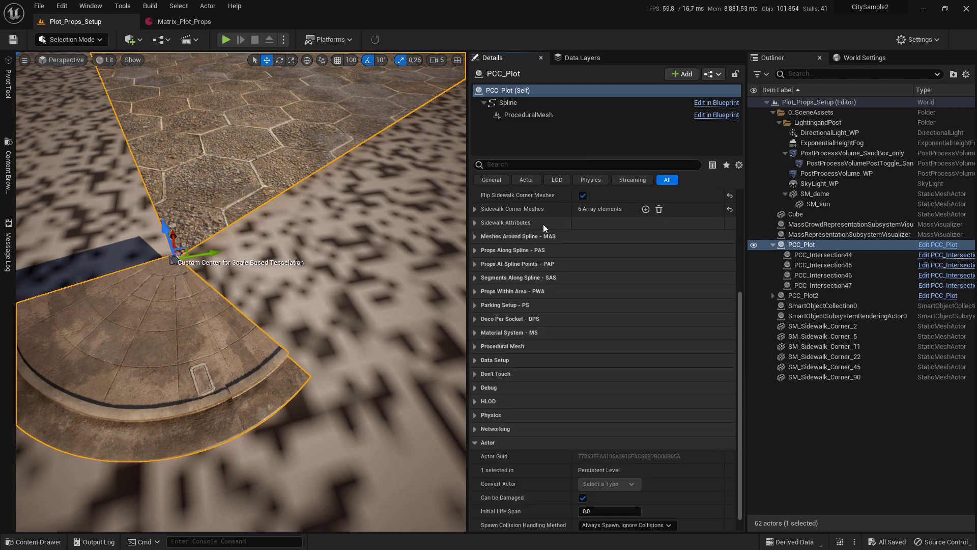